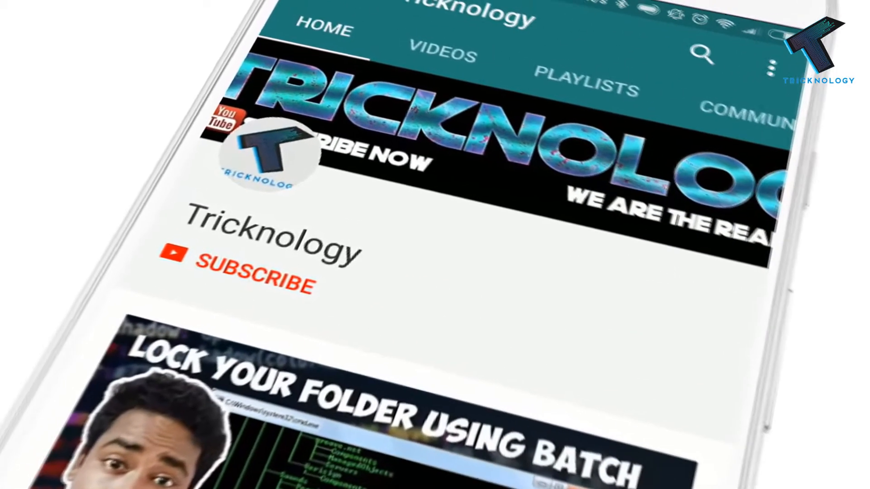
Step: Subscribe to the Tricknology channel and enable upload notifications via the bell
{"action": "left_click", "coordinate": [253, 275]}
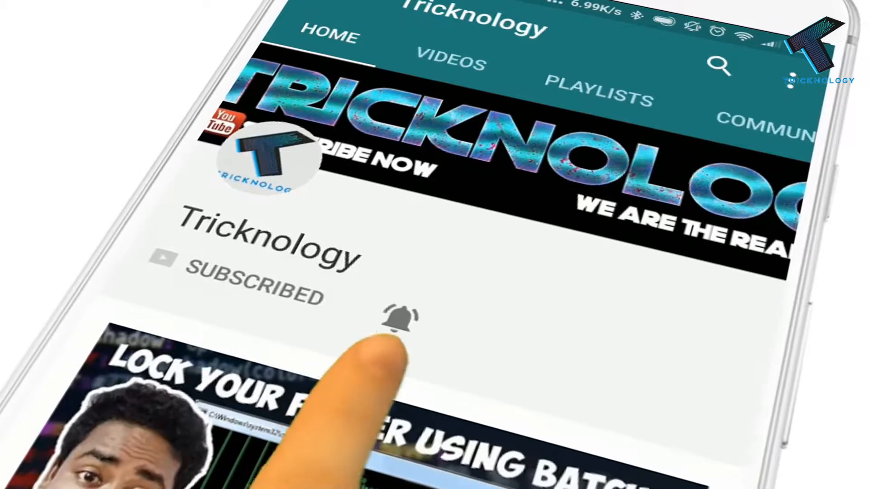
{"action": "left_click", "coordinate": [398, 321]}
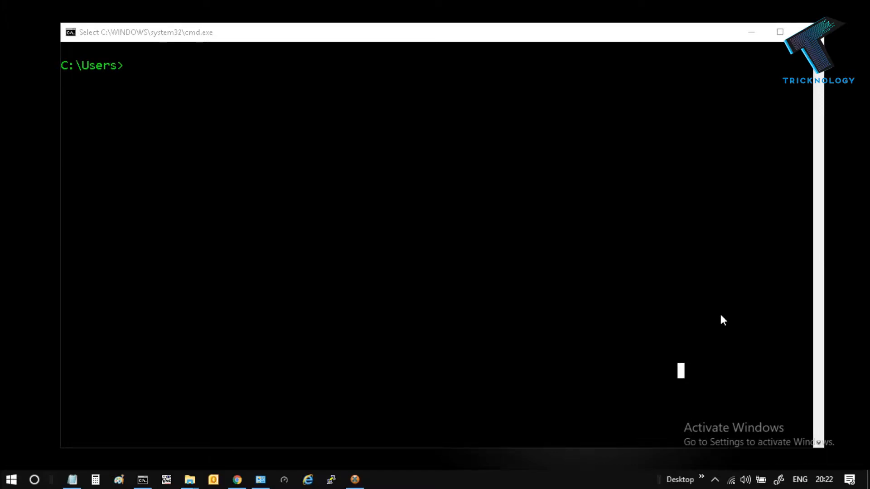
Step: Launch cmd from the Run box to get a command window at C:\Users
{"action": "key", "text": "Win+r"}
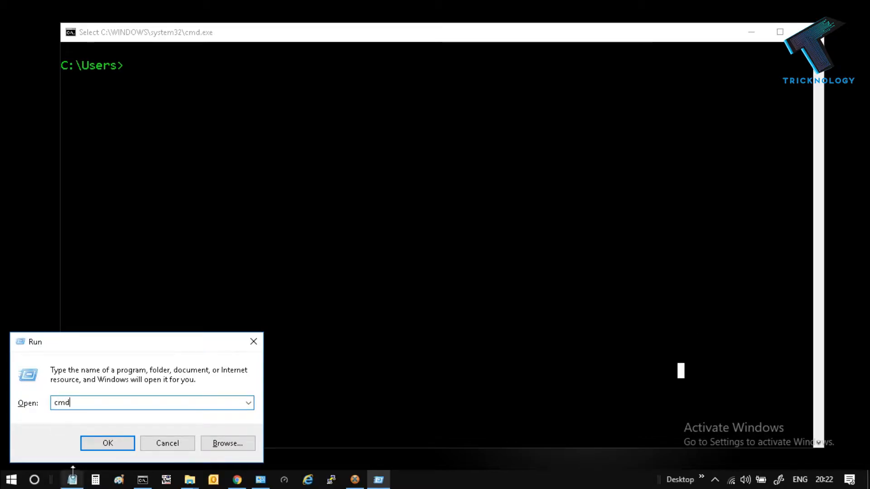
{"action": "mouse_move", "coordinate": [254, 341]}
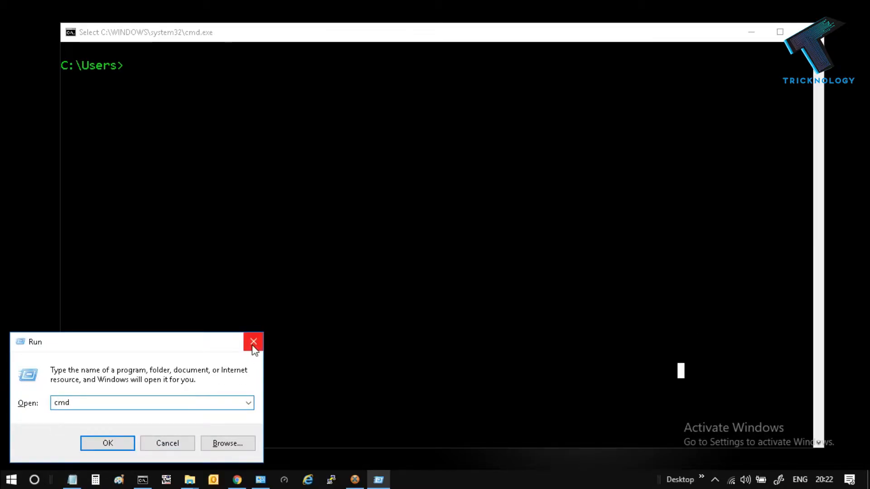
{"action": "left_click", "coordinate": [254, 342]}
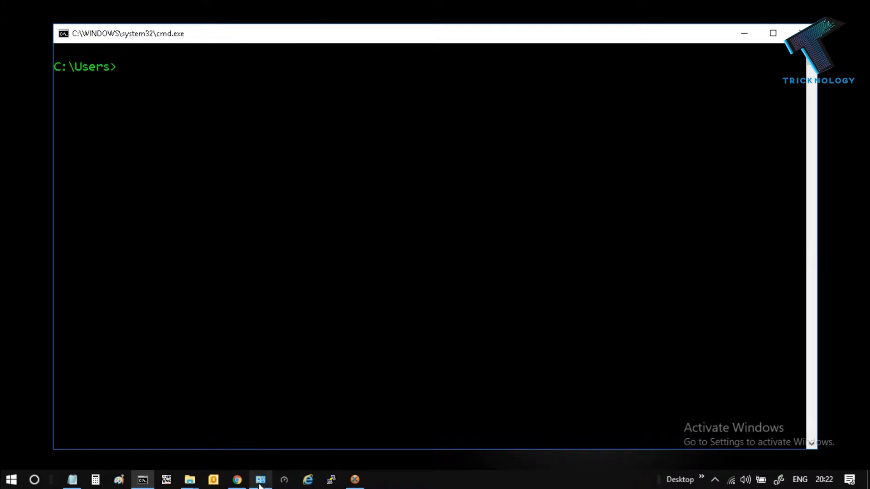
Step: Review the netsh wlan show drivers report and confirm Hosted network supported reads Yes
{"action": "left_click", "coordinate": [71, 480]}
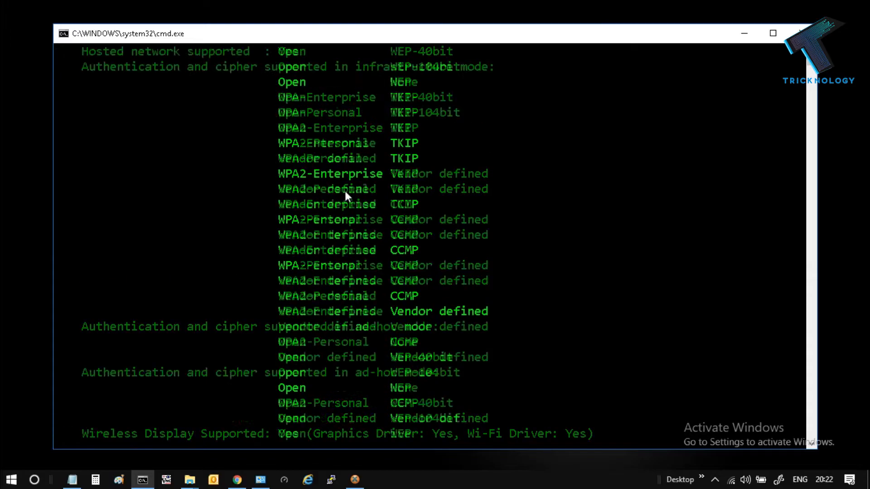
{"action": "scroll", "scroll_direction": "up", "scroll_amount": 3}
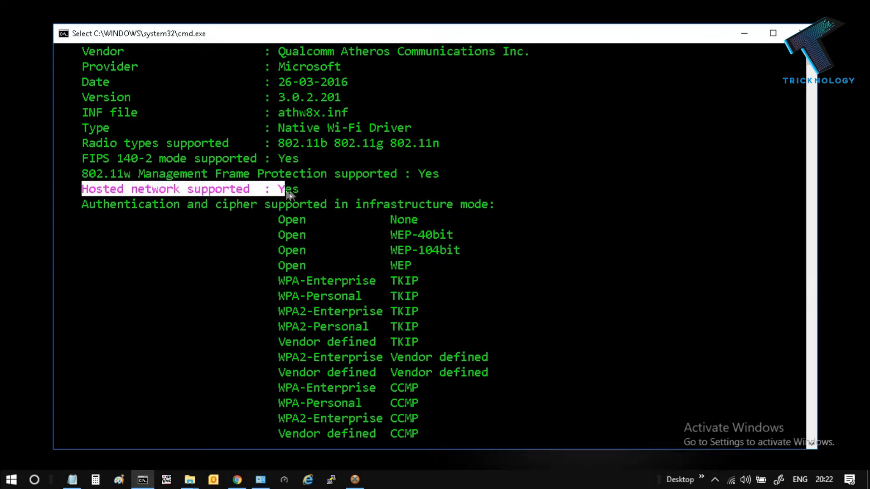
{"action": "mouse_move", "coordinate": [303, 193]}
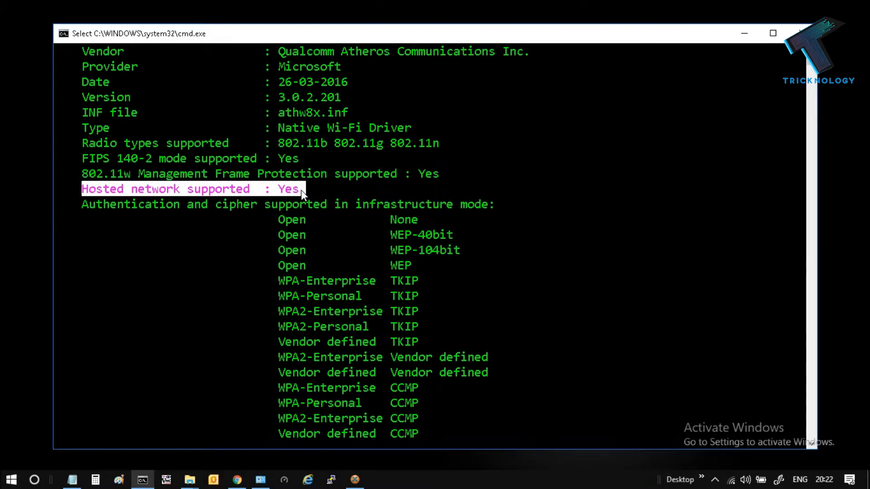
{"action": "mouse_move", "coordinate": [343, 202]}
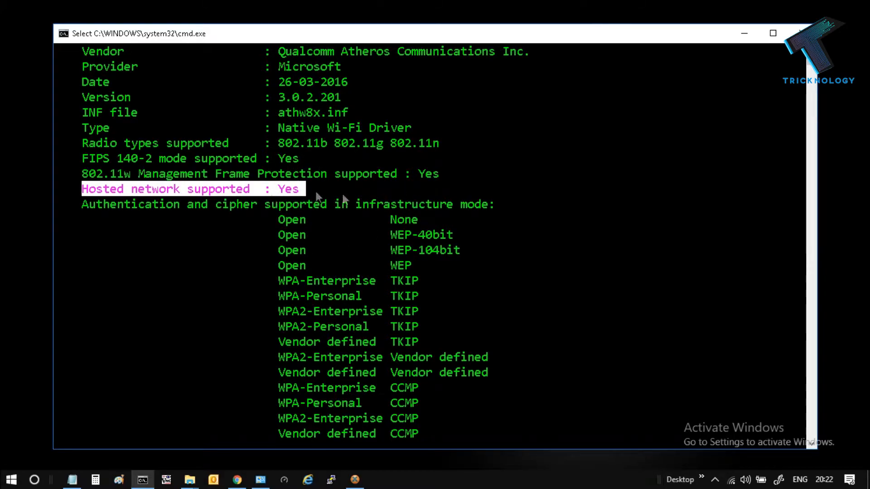
{"action": "mouse_move", "coordinate": [347, 227]}
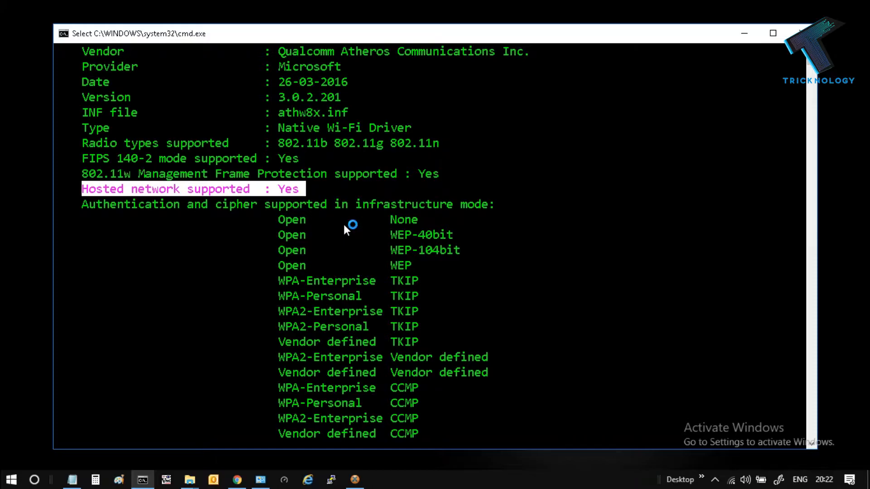
{"action": "mouse_move", "coordinate": [331, 219]}
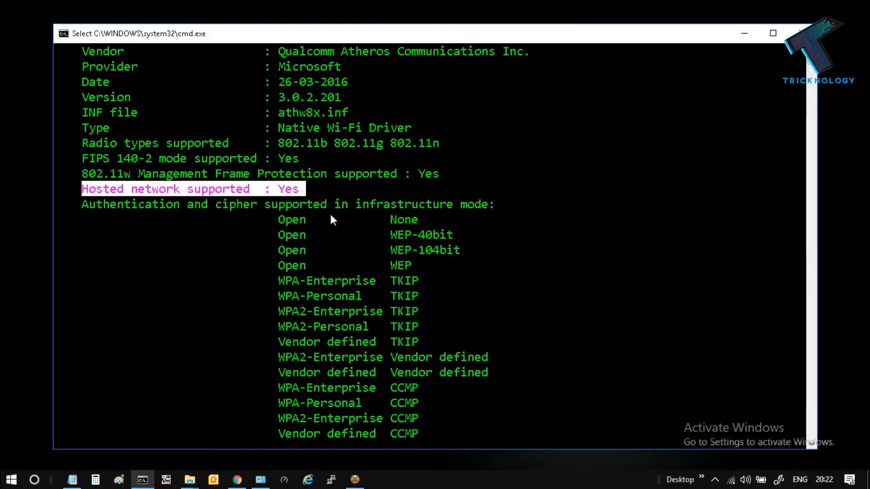
{"action": "scroll", "scroll_direction": "down", "scroll_amount": 3}
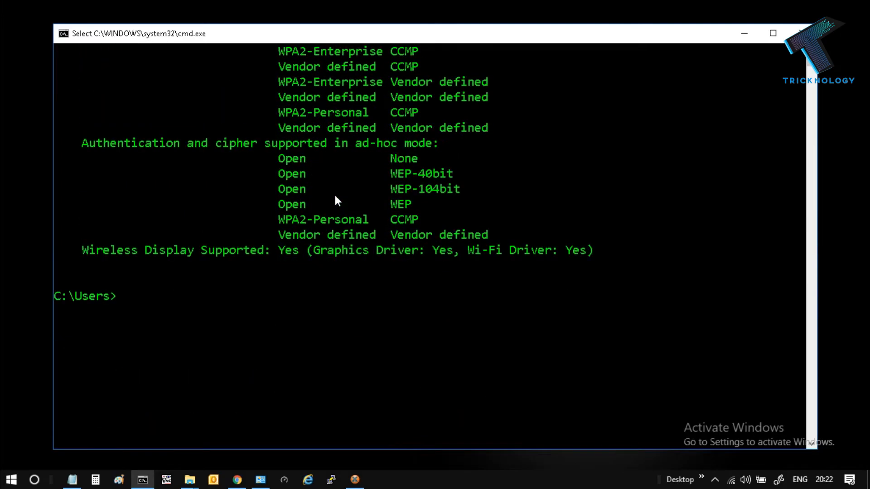
{"action": "mouse_move", "coordinate": [247, 479]}
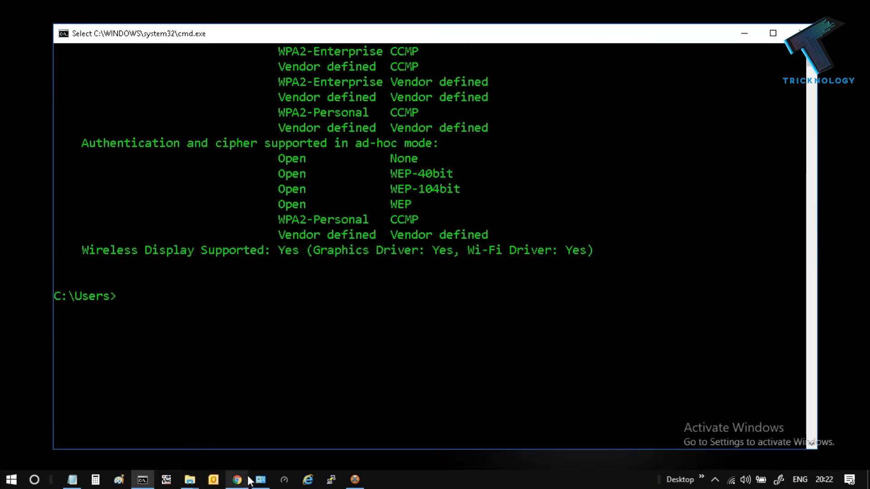
Step: In the Notepad netsh notes, select the hosted-network password value for replacement
{"action": "left_click", "coordinate": [71, 479]}
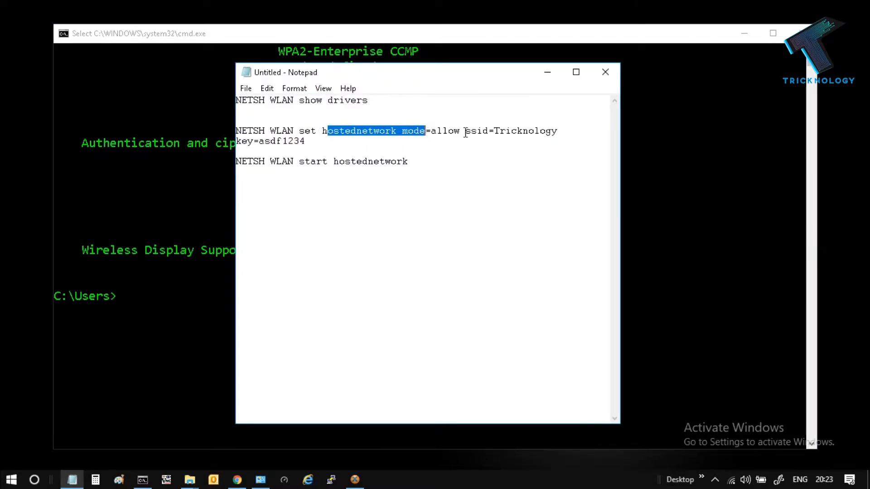
{"action": "double_click", "coordinate": [475, 130]}
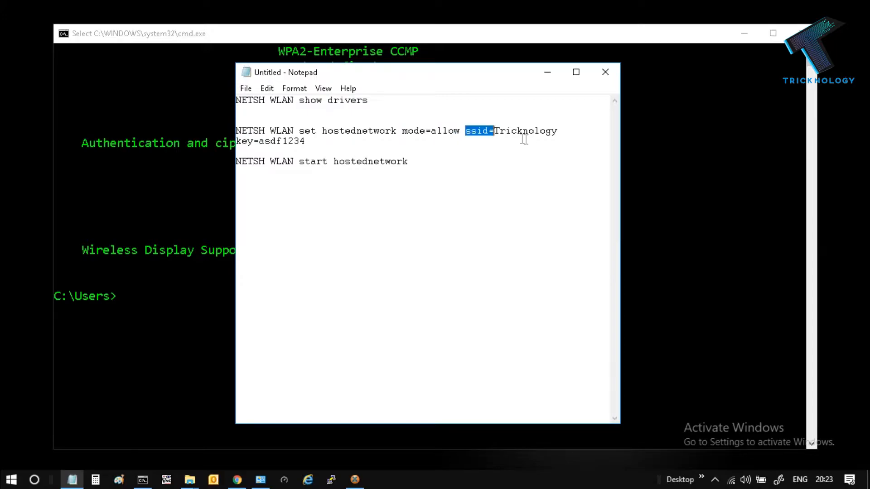
{"action": "double_click", "coordinate": [285, 142]}
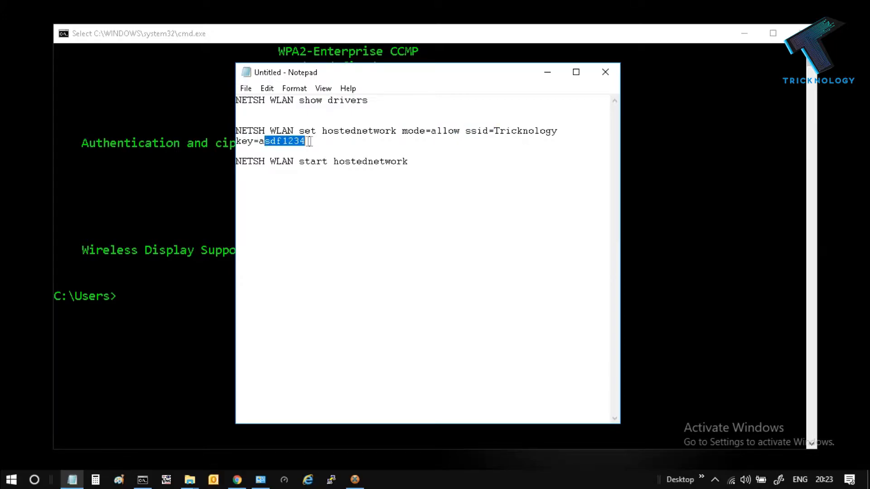
{"action": "double_click", "coordinate": [244, 141]}
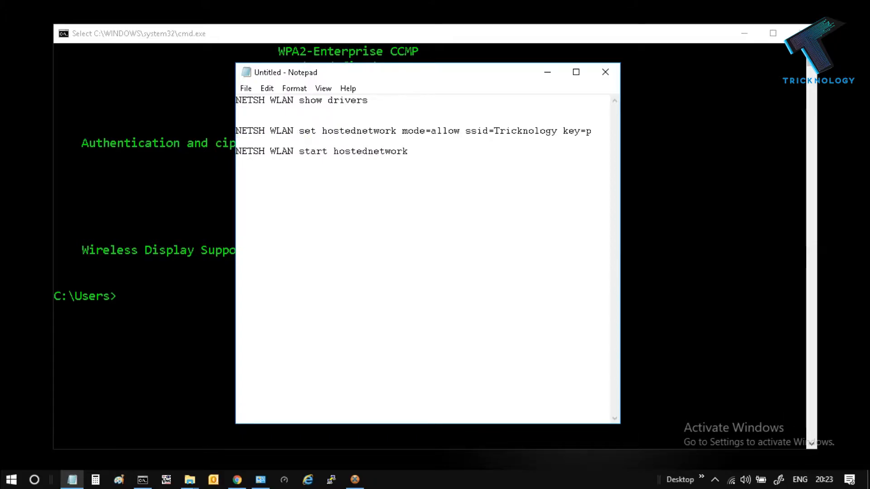
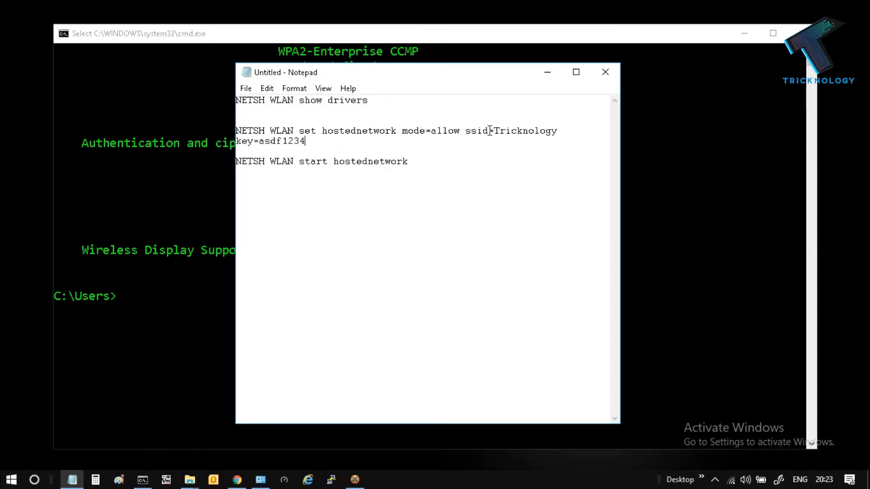
{"action": "double_click", "coordinate": [522, 131]}
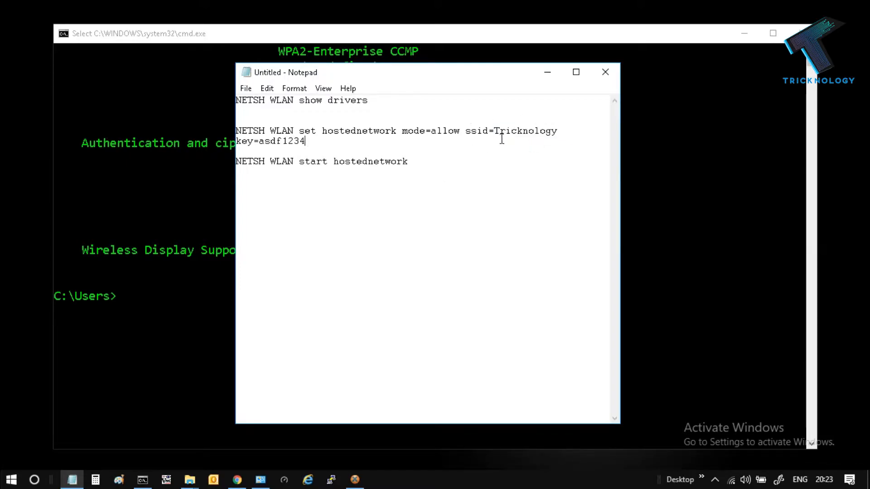
{"action": "mouse_move", "coordinate": [520, 155]}
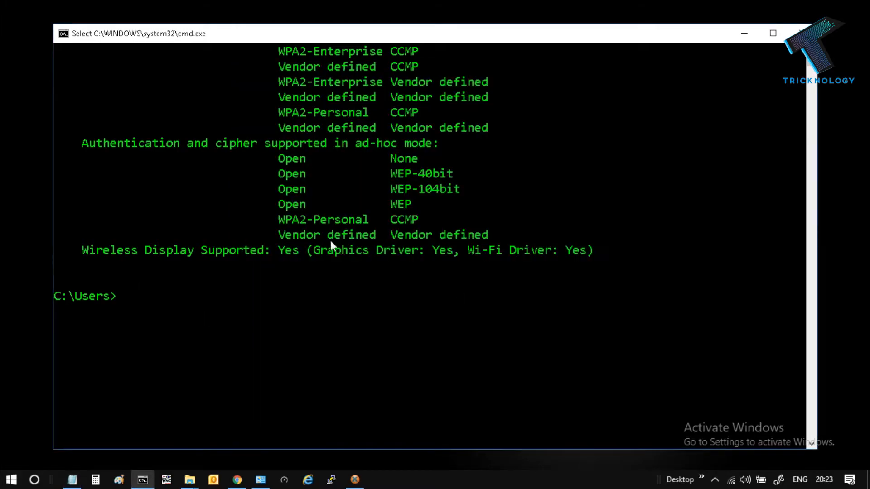
{"action": "key", "text": "enter"}
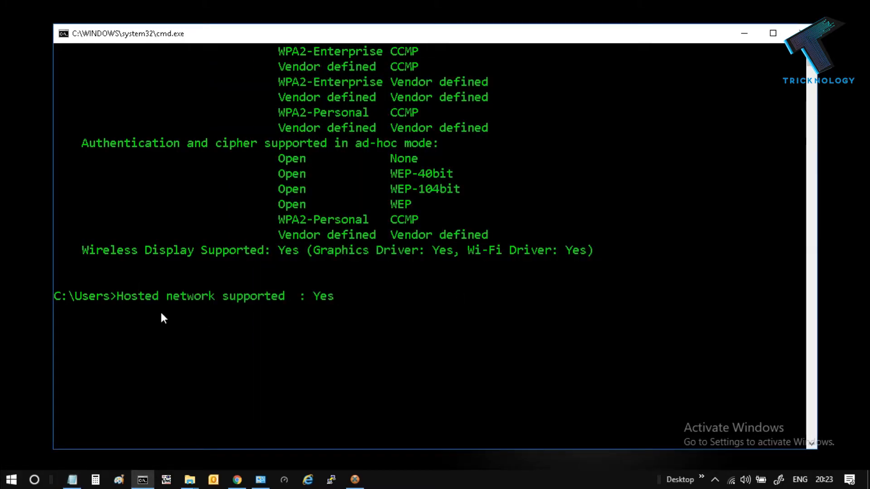
{"action": "key", "text": "Backspace"}
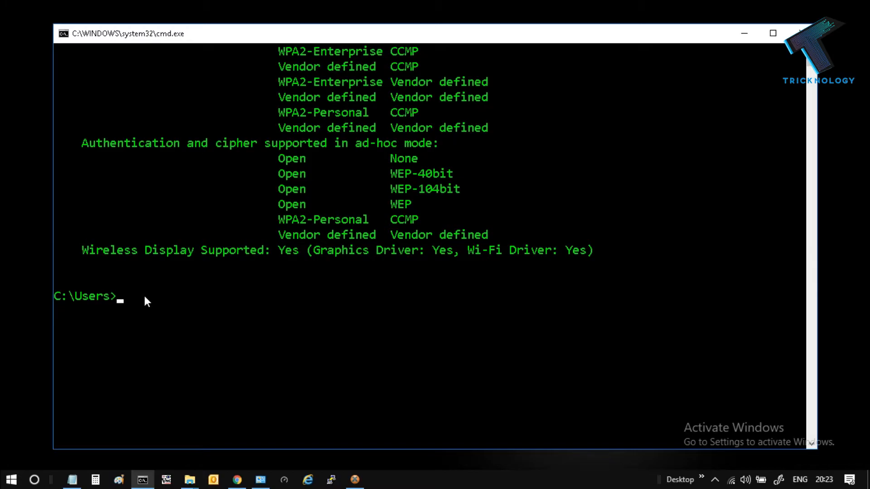
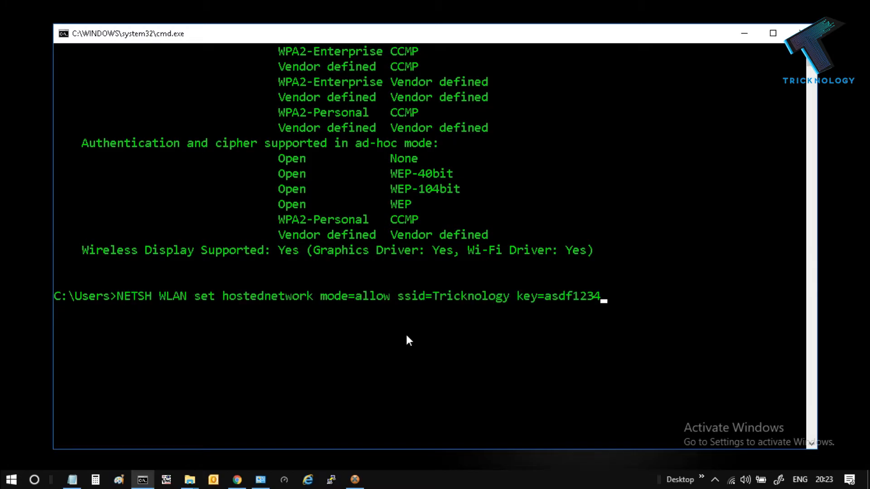
{"action": "key", "text": "Return"}
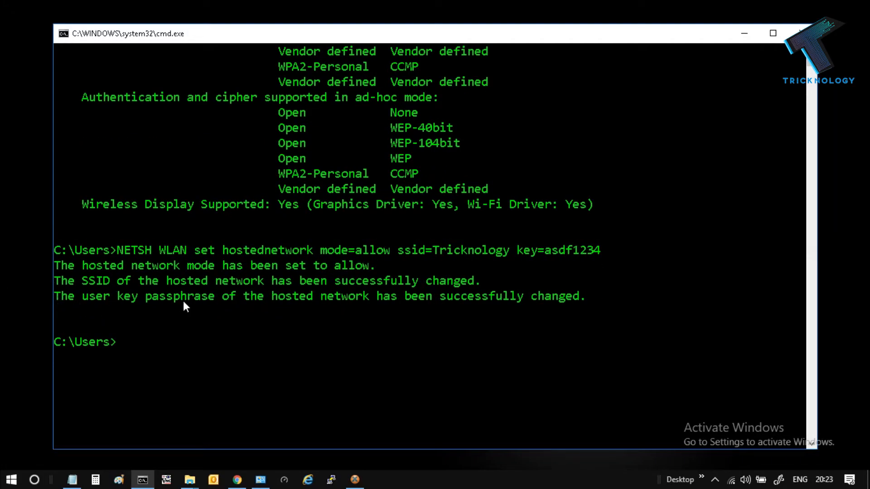
{"action": "mouse_move", "coordinate": [280, 317]}
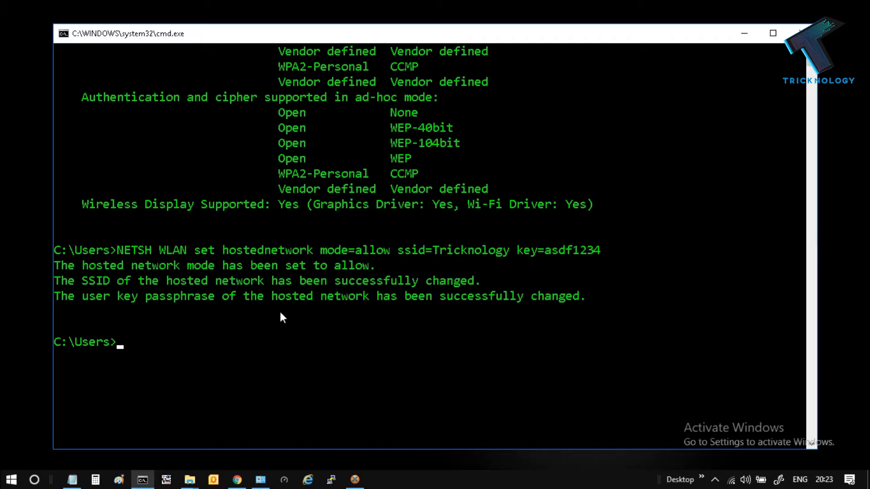
{"action": "mouse_move", "coordinate": [194, 471]}
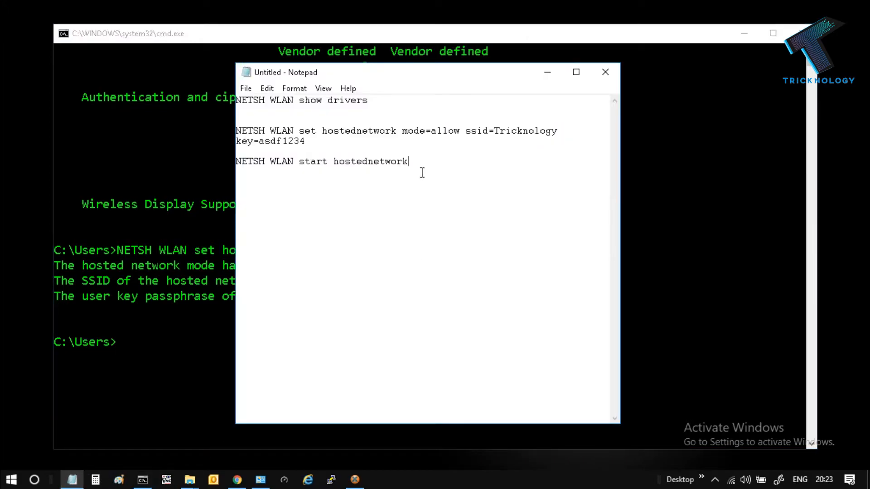
Step: Run NETSH WLAN start hostednetwork to bring the Tricknology network up
{"action": "right_click", "coordinate": [322, 161]}
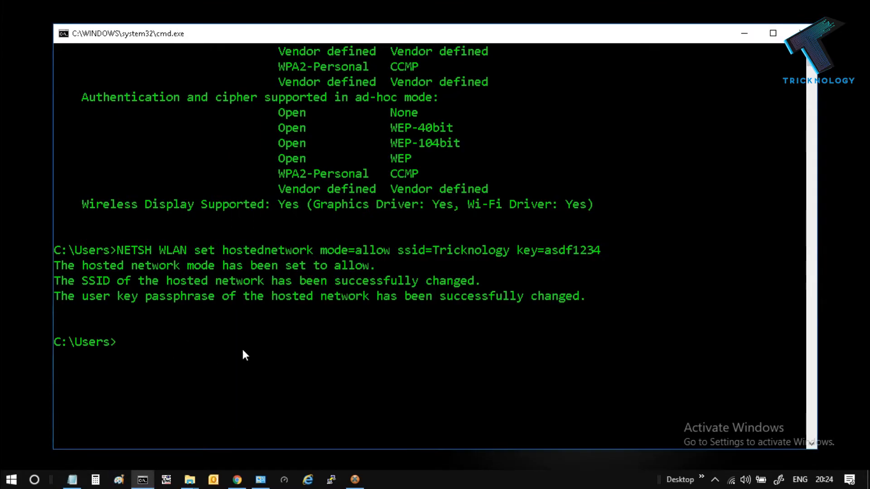
{"action": "type", "text": "NETSH WLAN start hostednetwork"}
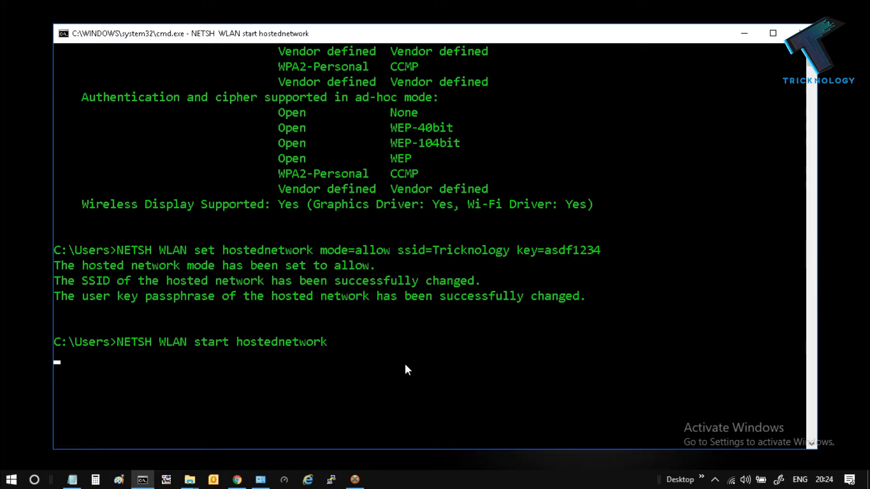
{"action": "key", "text": "Return"}
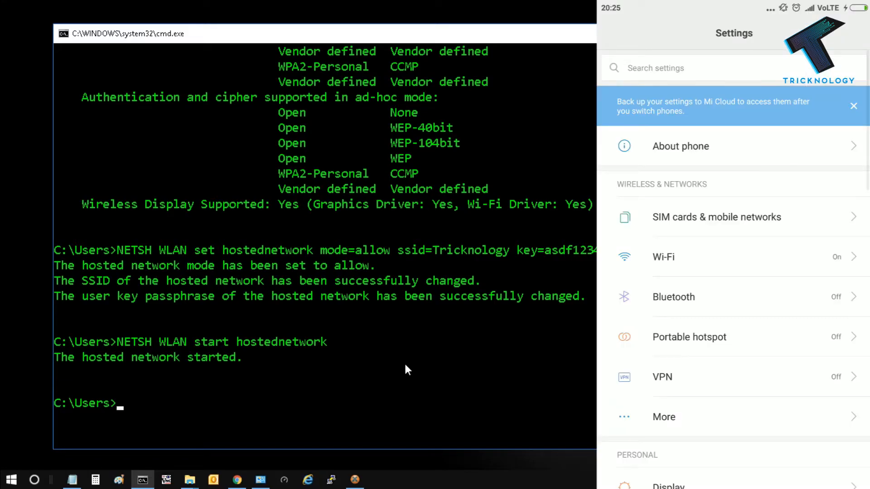
{"action": "left_click", "coordinate": [663, 256]}
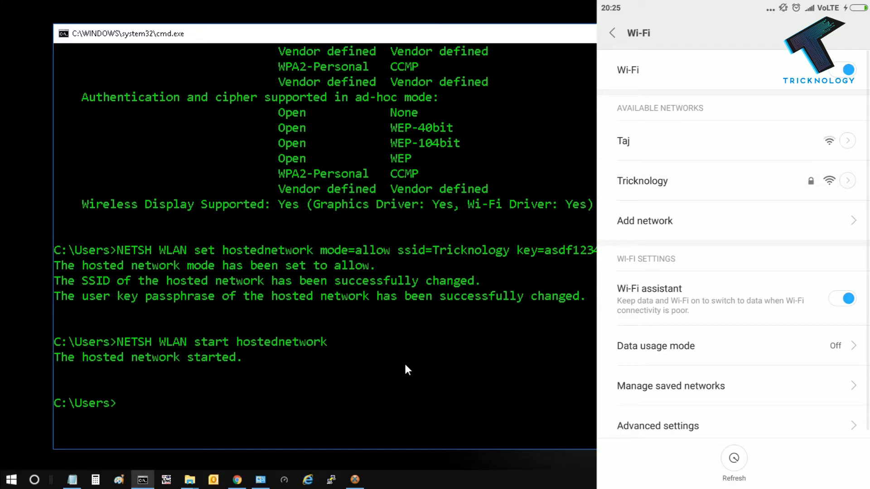
{"action": "left_click", "coordinate": [641, 181]}
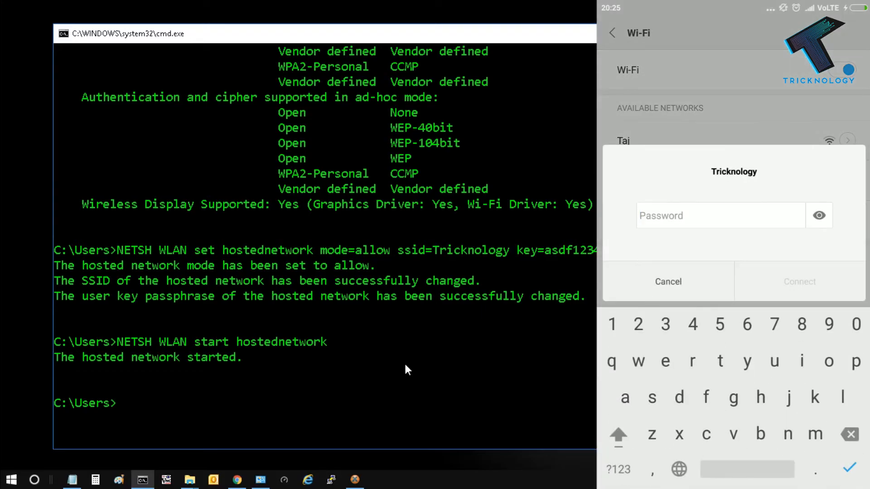
{"action": "left_click", "coordinate": [665, 325]}
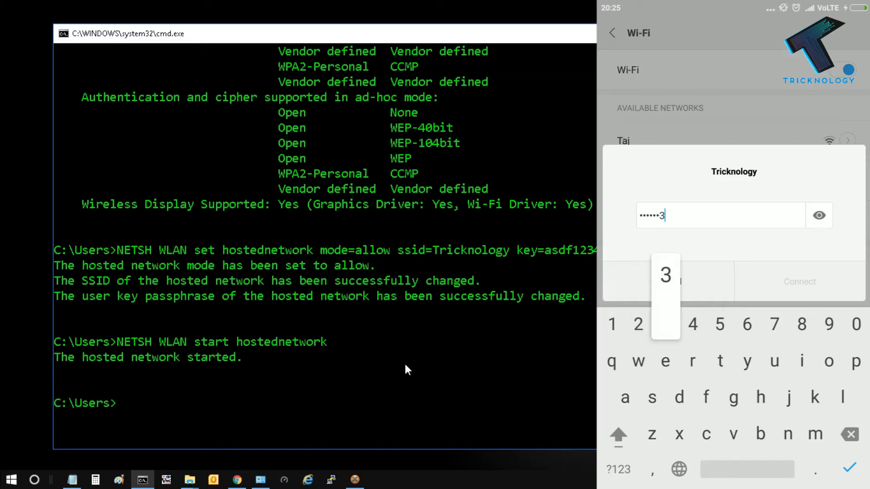
{"action": "left_click", "coordinate": [819, 215]}
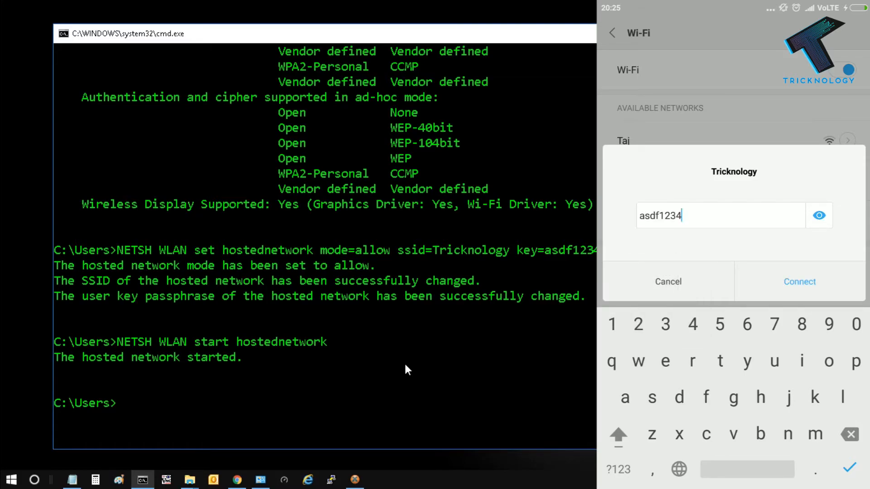
{"action": "left_click", "coordinate": [799, 281]}
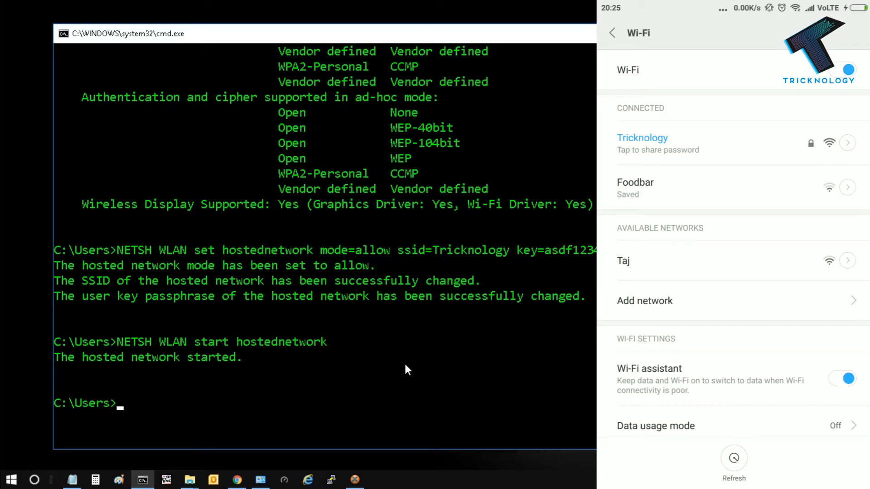
{"action": "left_click", "coordinate": [611, 33]}
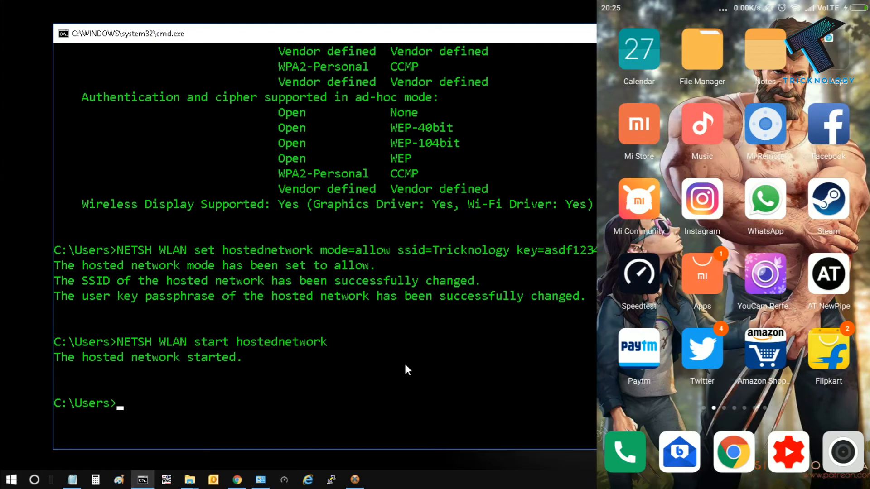